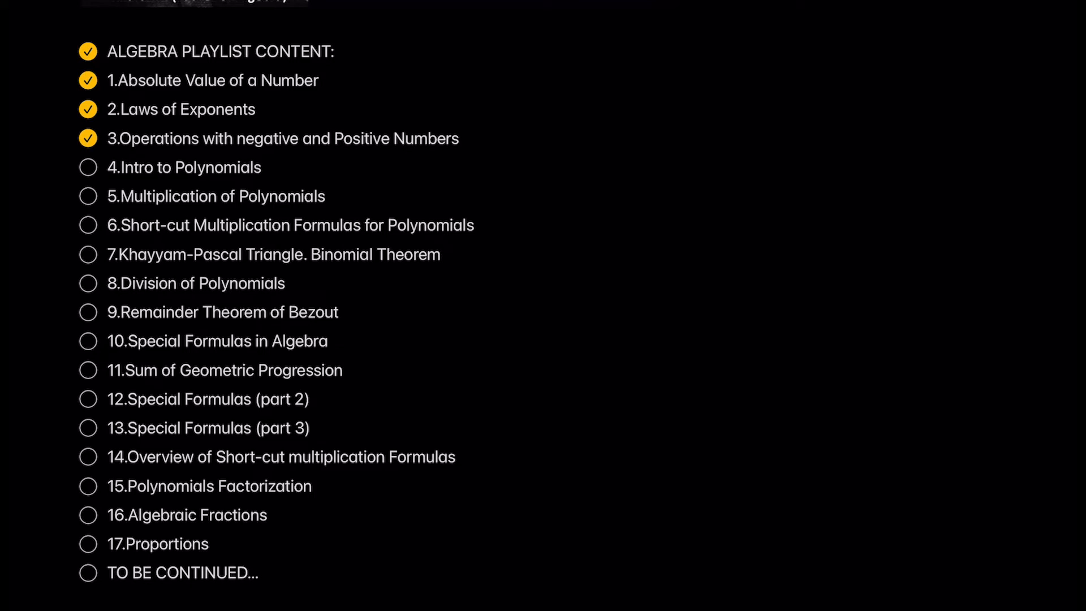
Mark '4. Intro to Polynomials' as done in the algebra playlist checklist
{"action": "left_click", "coordinate": [87, 167]}
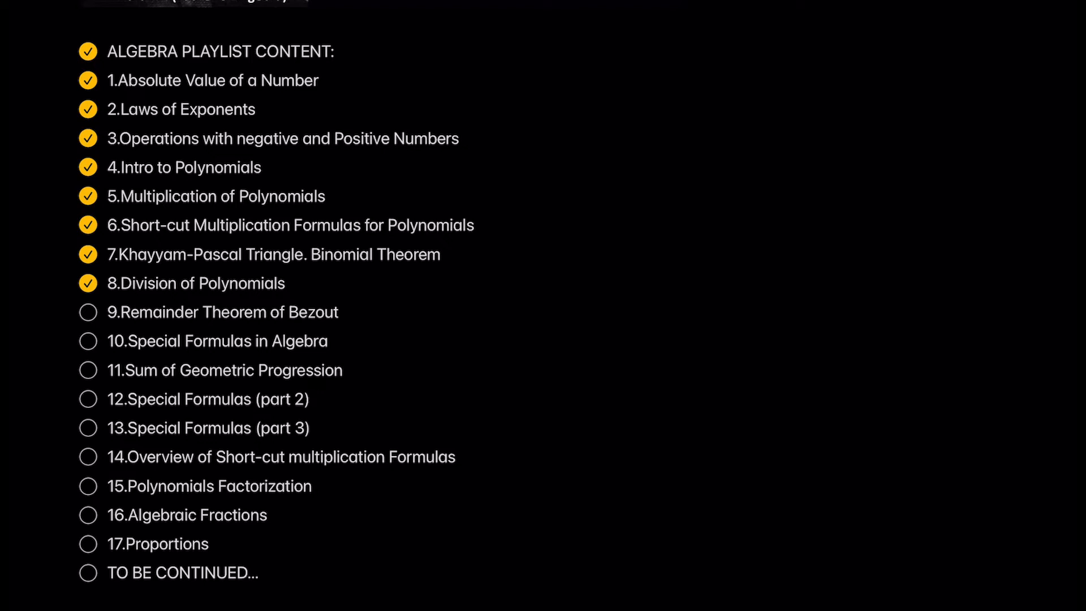
Mark items 9 'Remainder Theorem of Bezout' and 10 'Special Formulas in Algebra' as done
{"action": "left_click", "coordinate": [87, 312]}
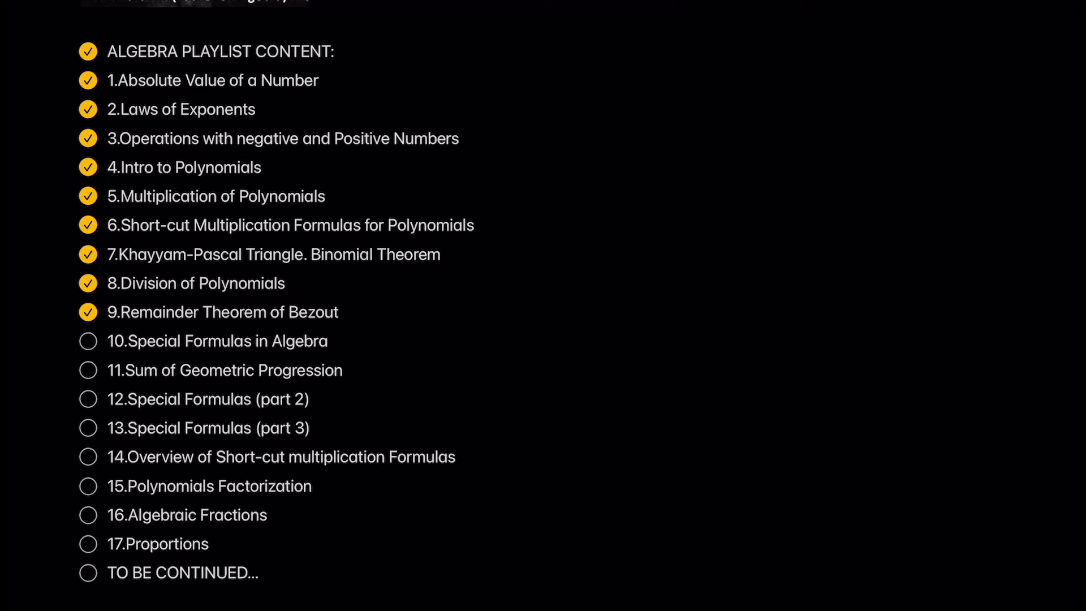
{"action": "left_click", "coordinate": [88, 340]}
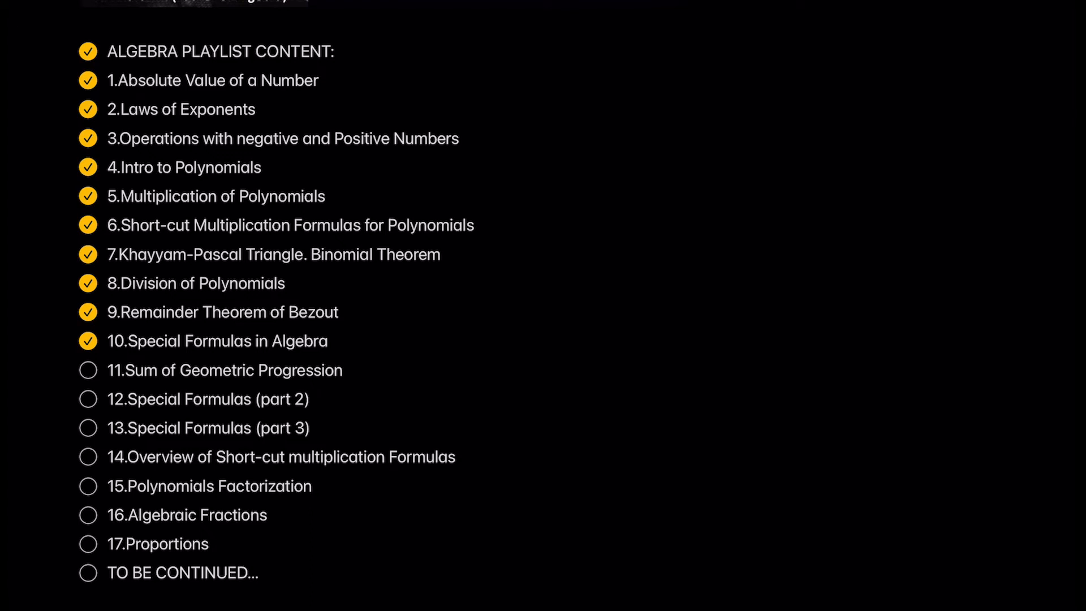